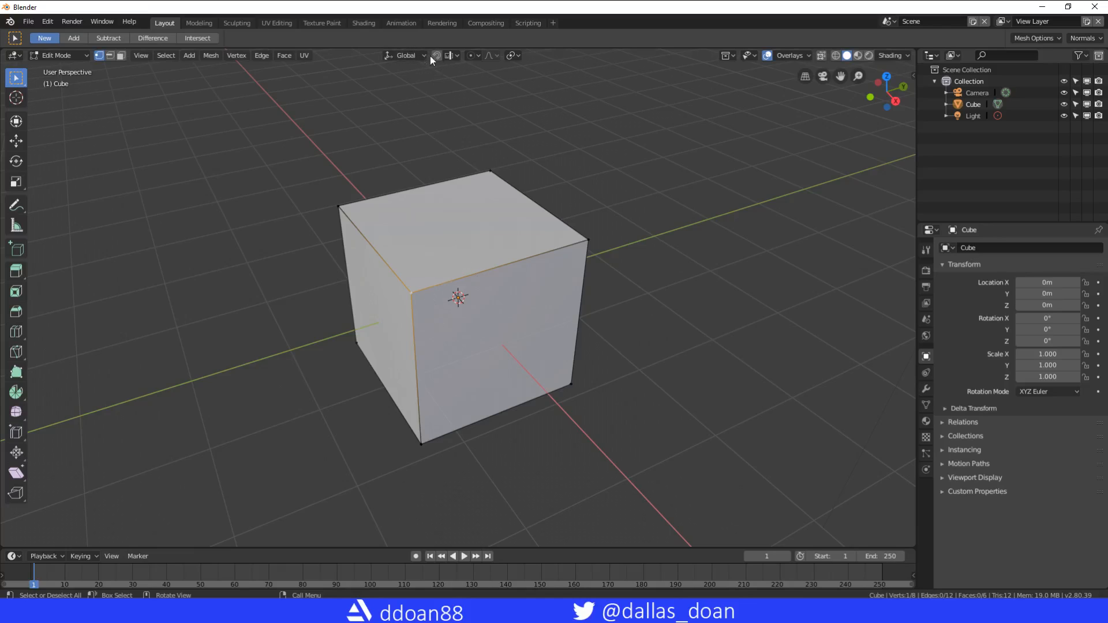
With vertex snapping on, drag the front corner vertices onto the back corner, forming a wedge
click(436, 56)
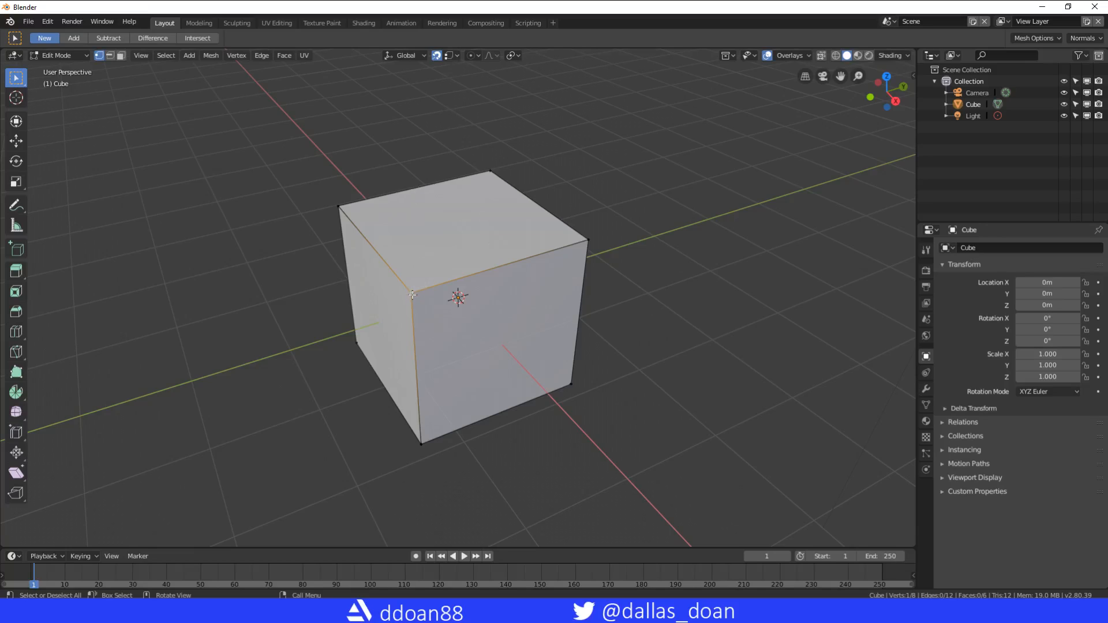
click(15, 141)
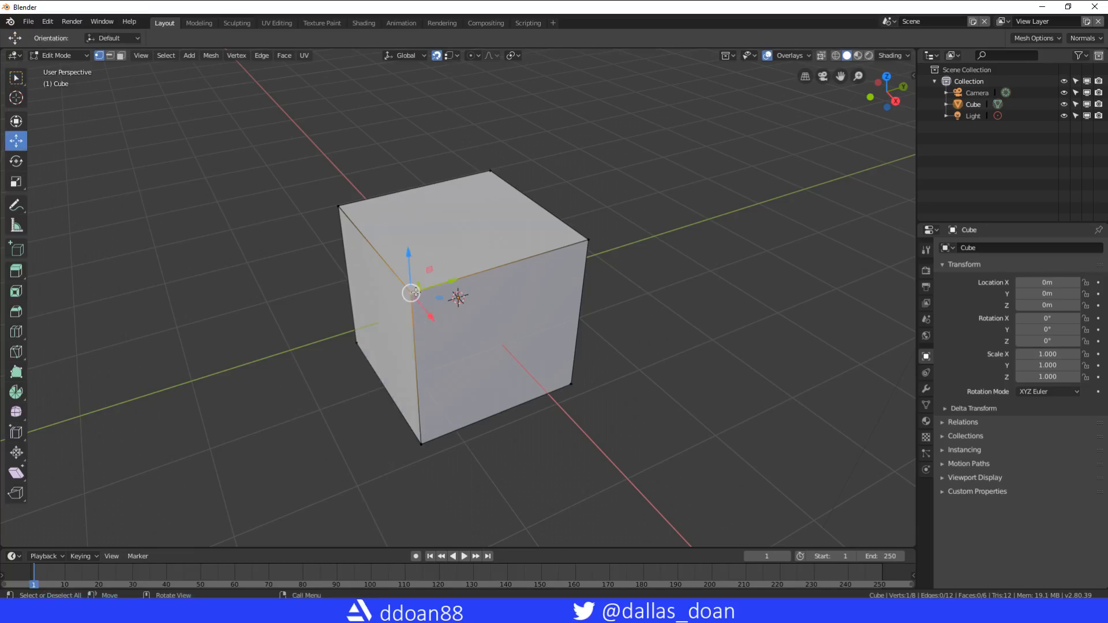
drag(413, 293, 586, 240)
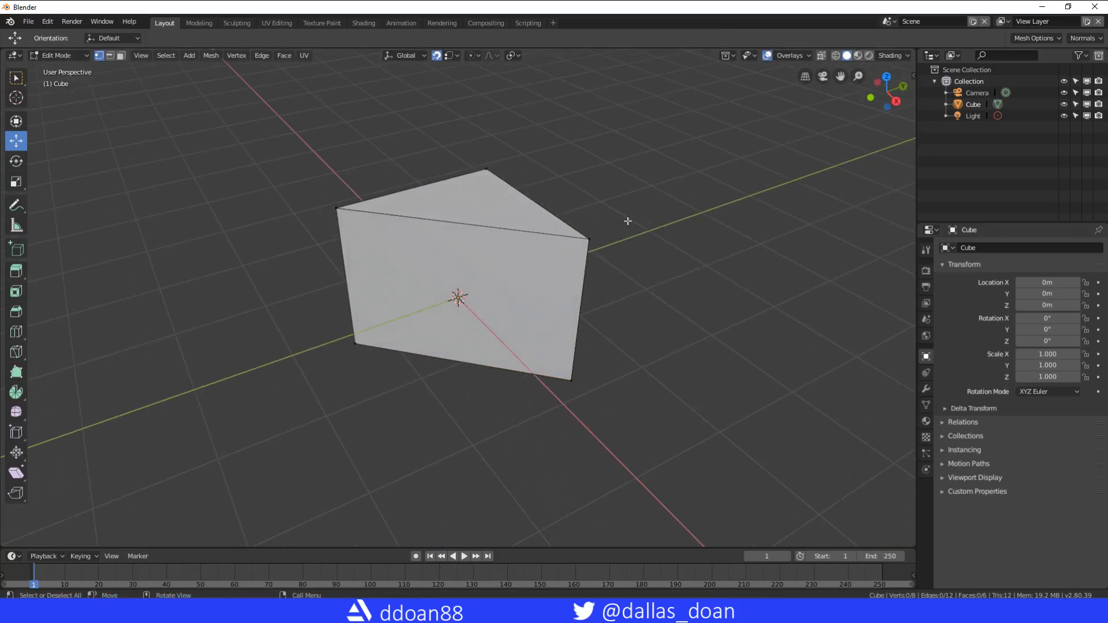
mouse_move(536, 175)
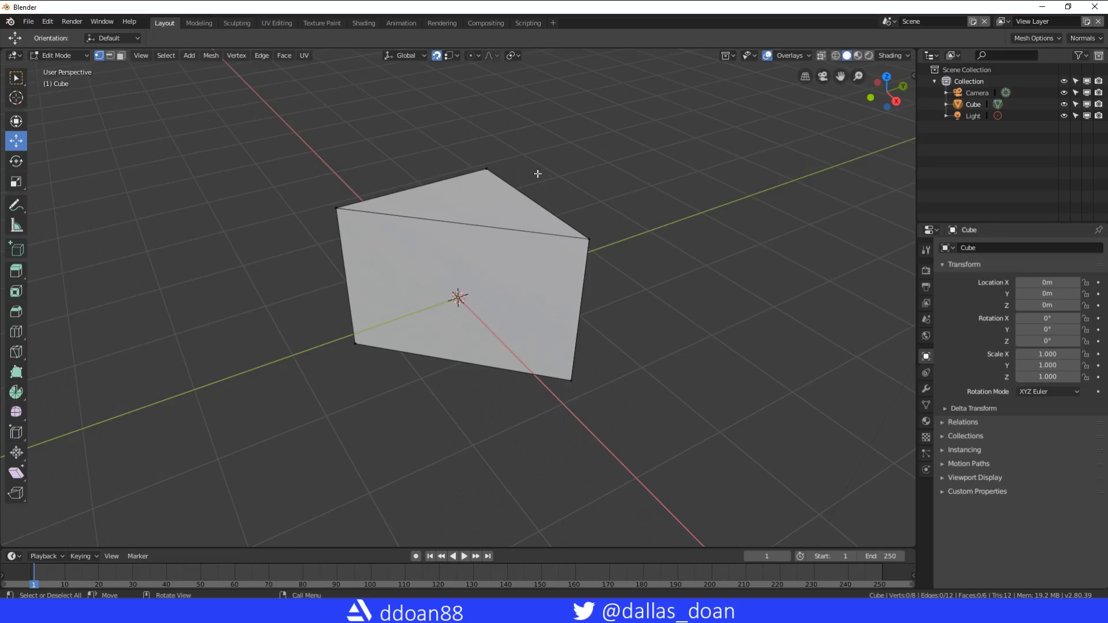
click(15, 77)
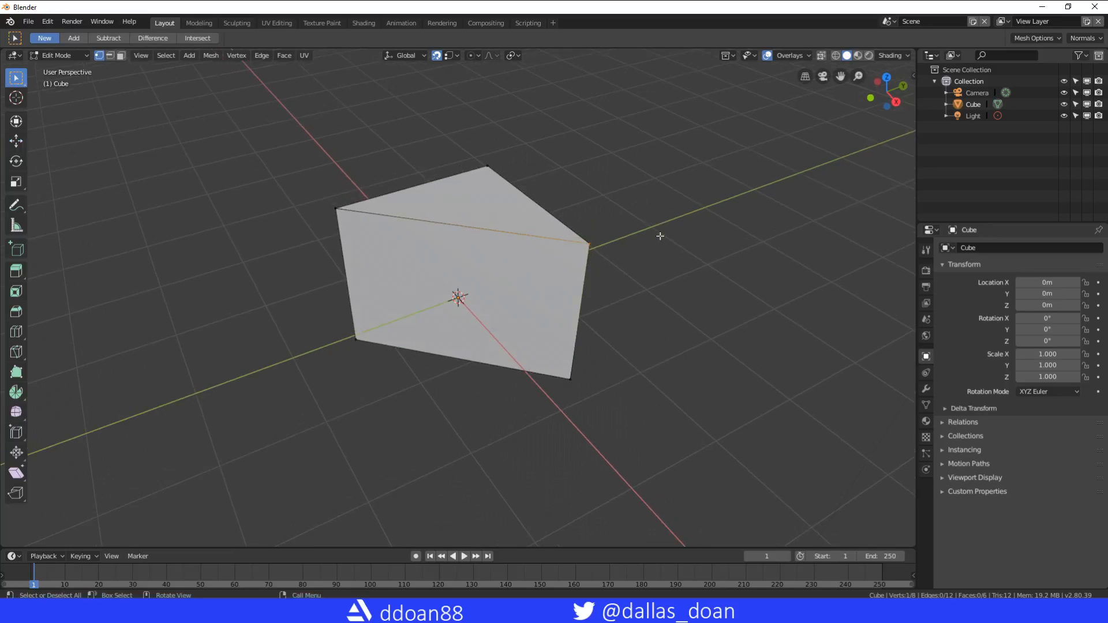
click(235, 55)
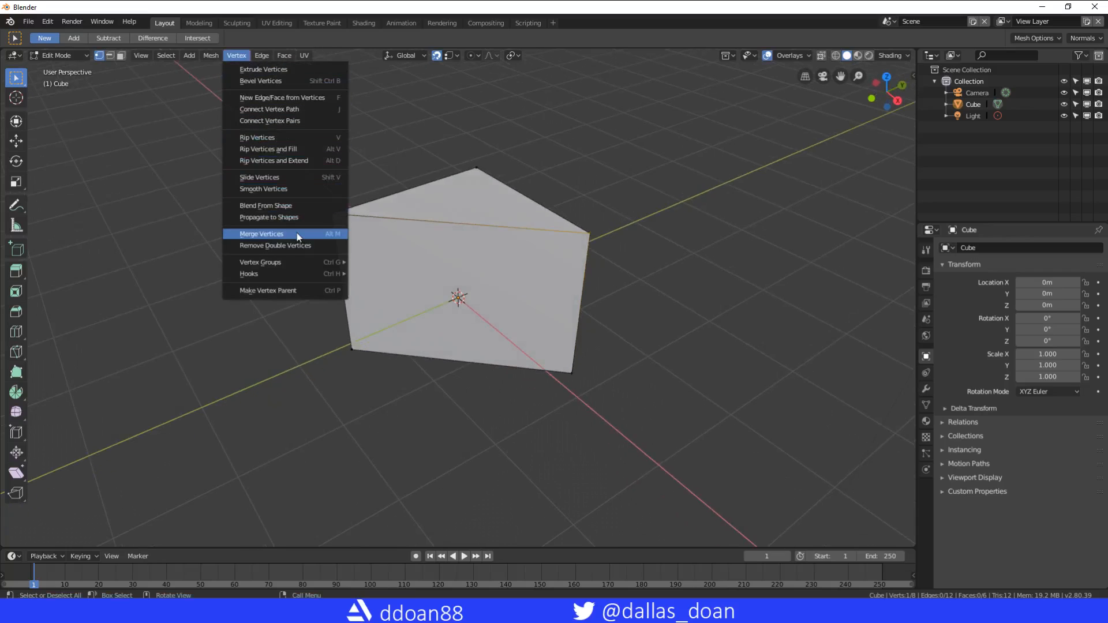
click(261, 234)
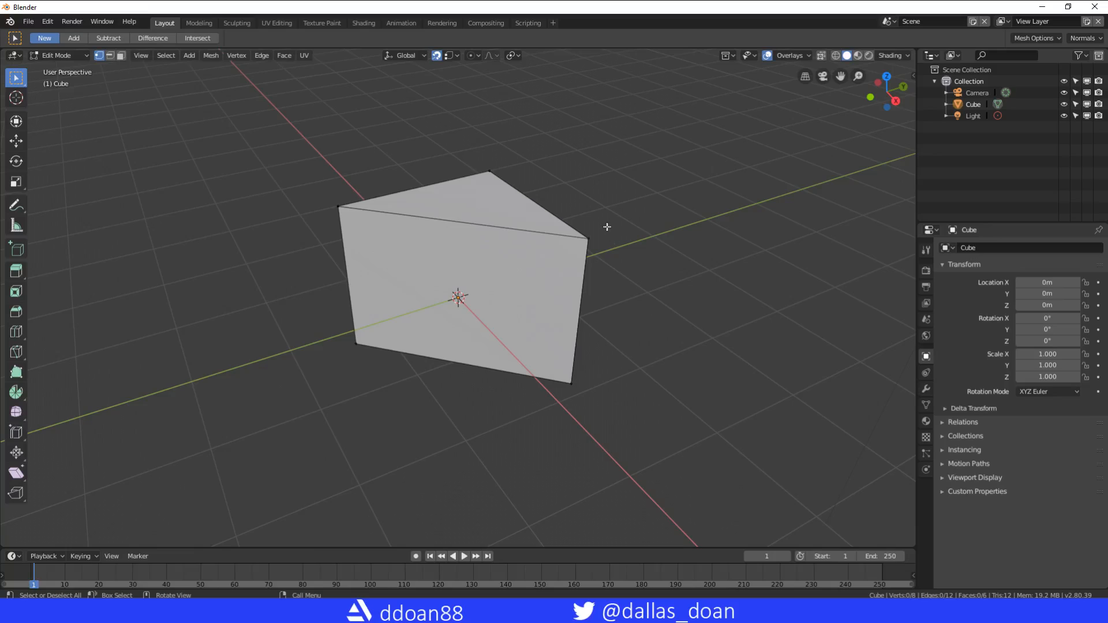
click(586, 239)
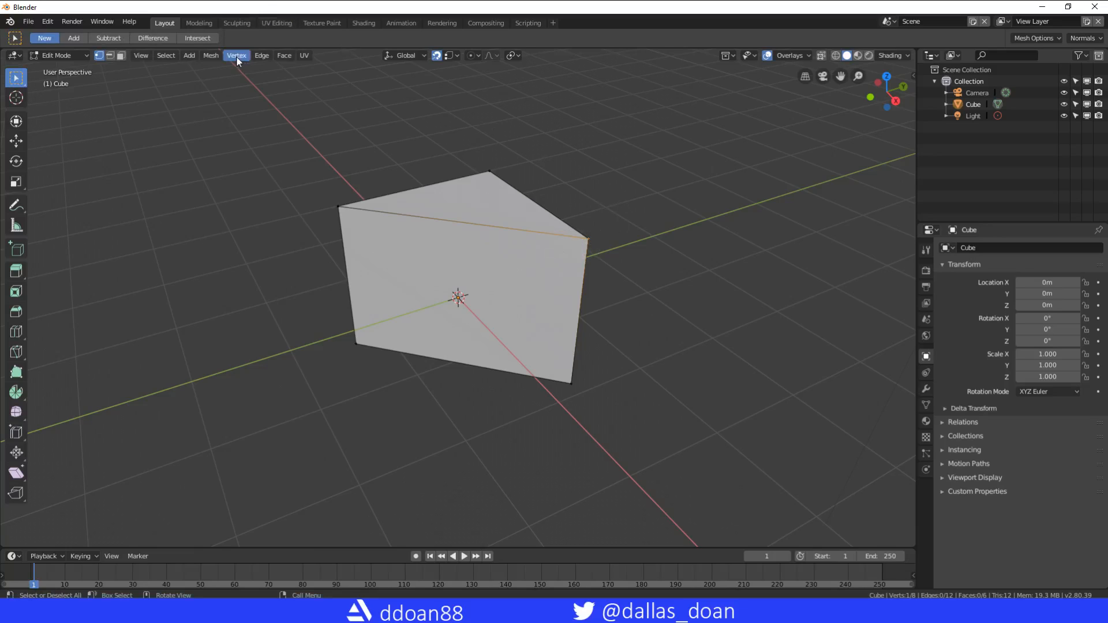
Remove double vertices with Unselected ticked, merging one corner down to seven vertices
click(237, 55)
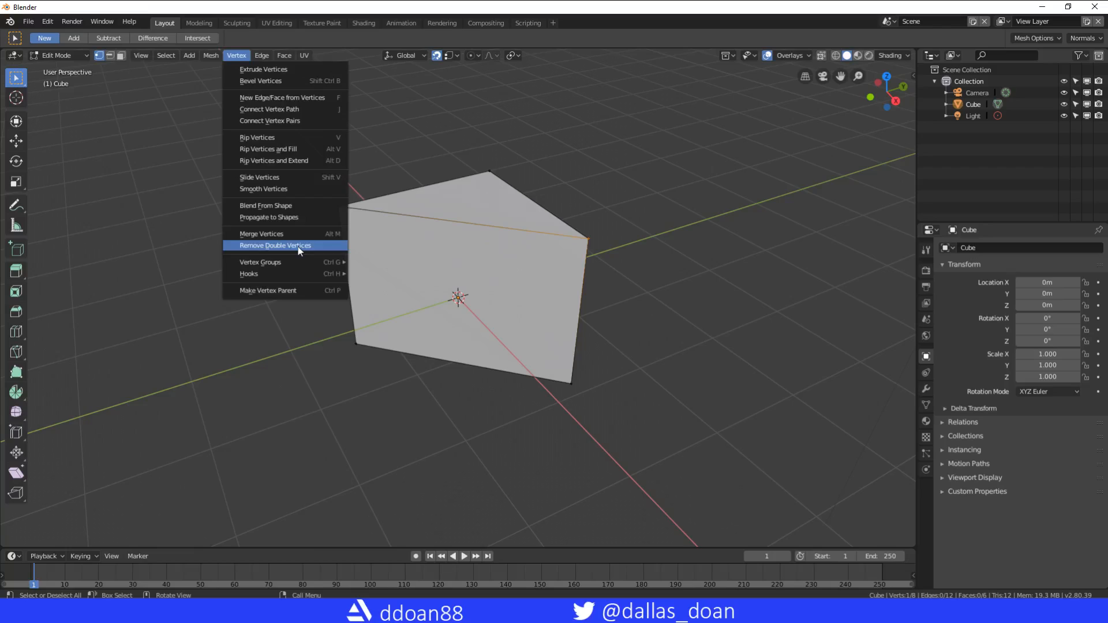
click(283, 245)
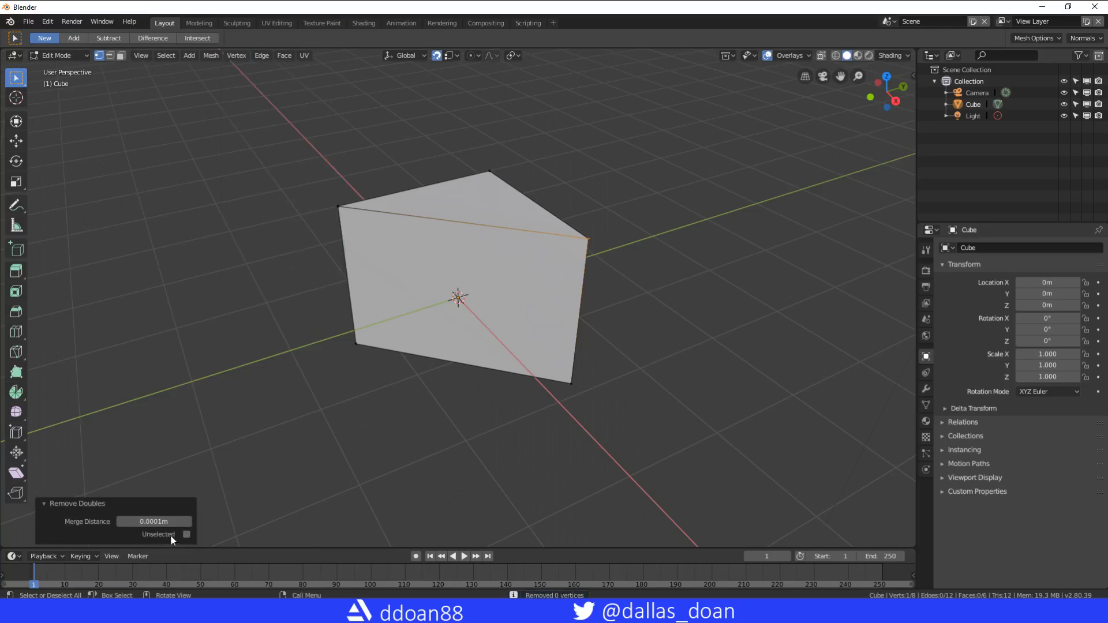
click(187, 533)
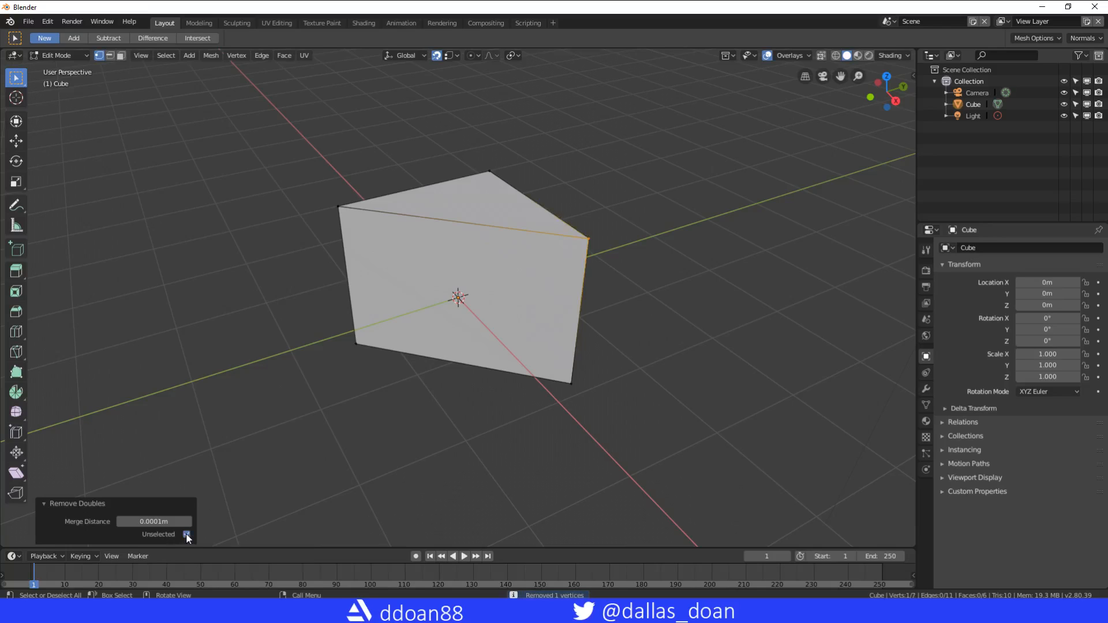
click(187, 535)
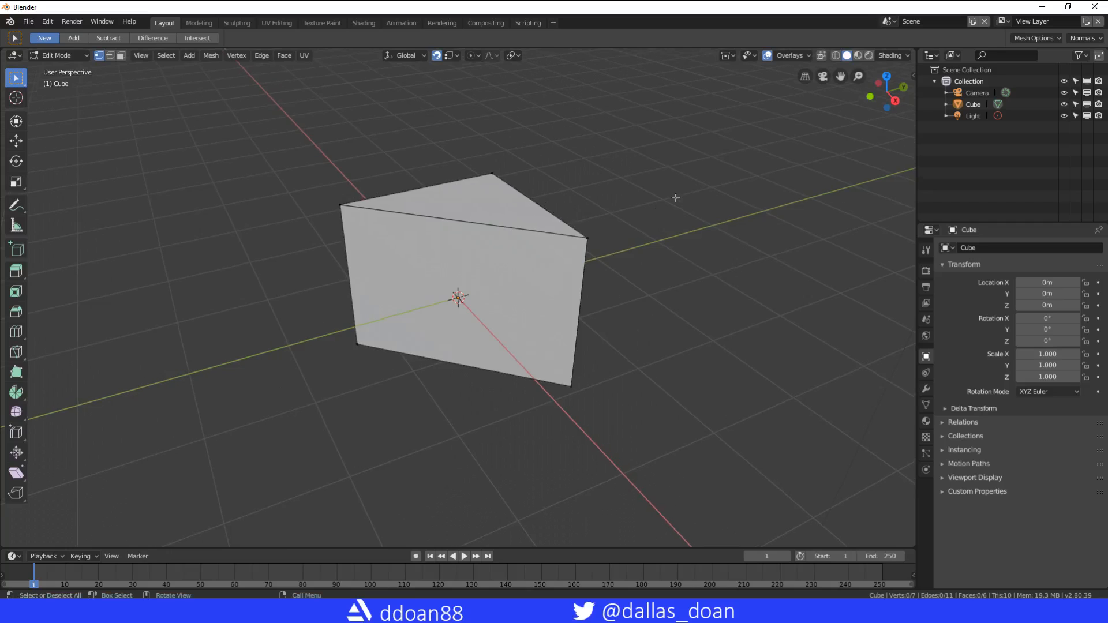
mouse_move(679, 200)
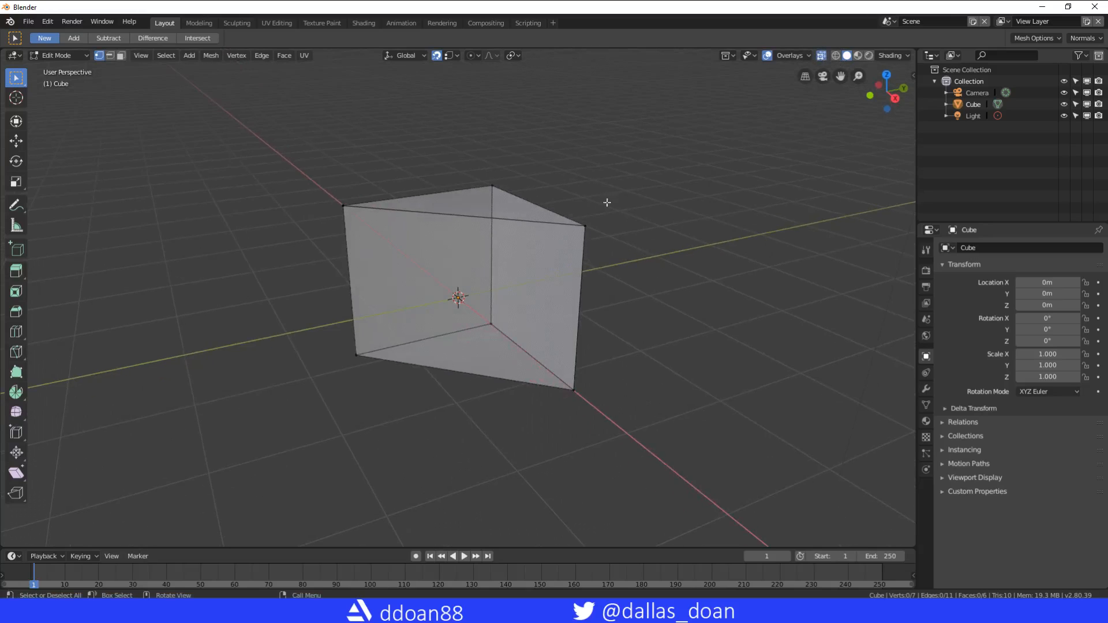
mouse_move(608, 375)
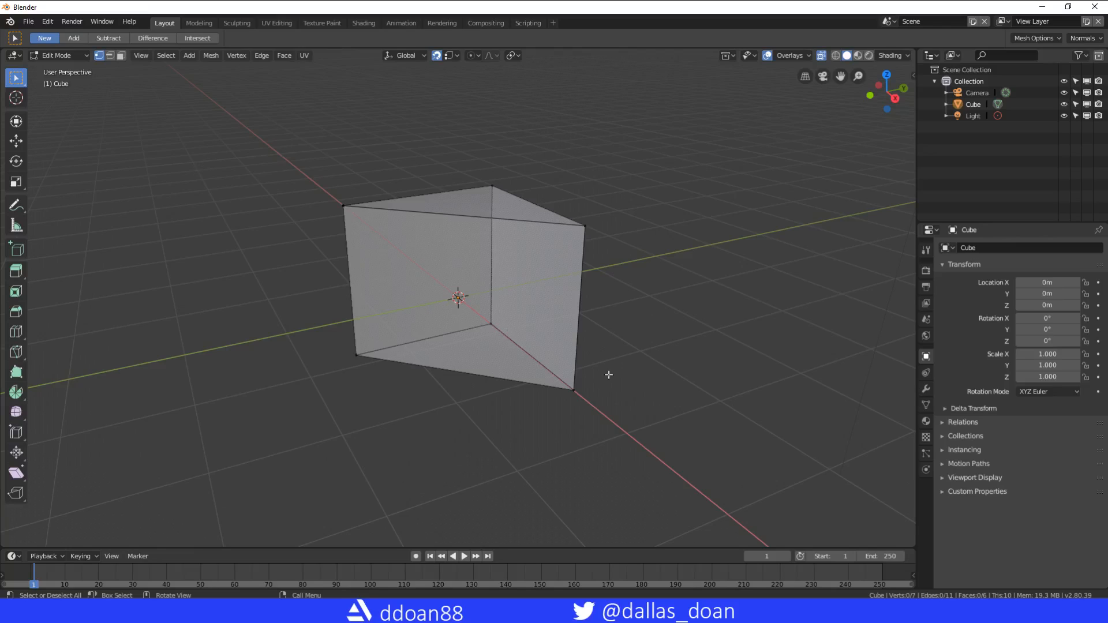
Select the overlapping bottom front corner vertices through the see-through prism
click(570, 389)
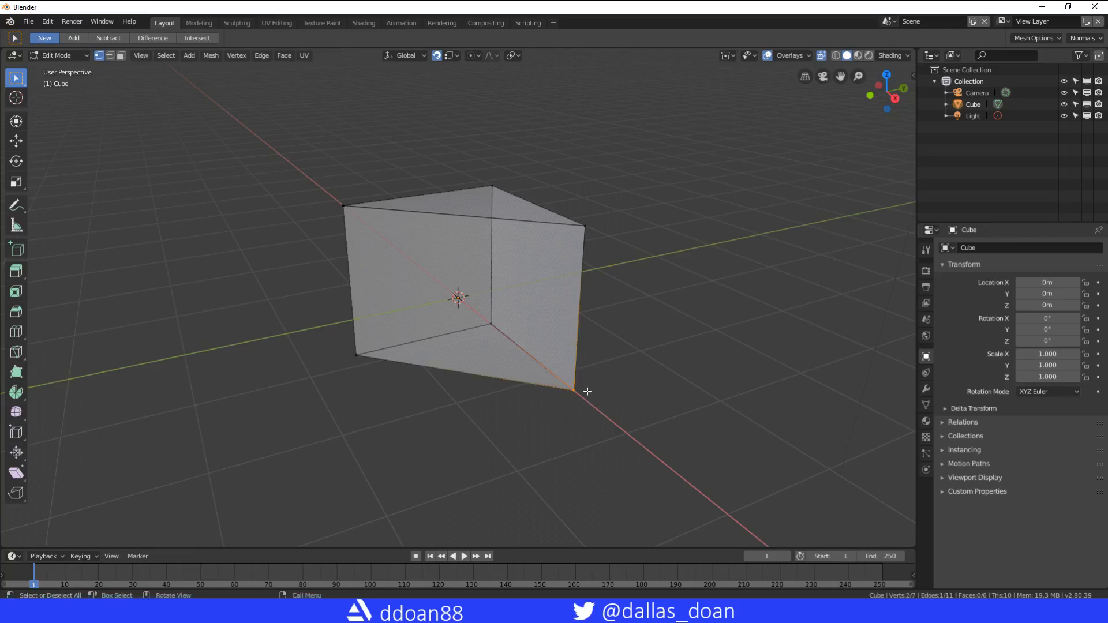
mouse_move(694, 196)
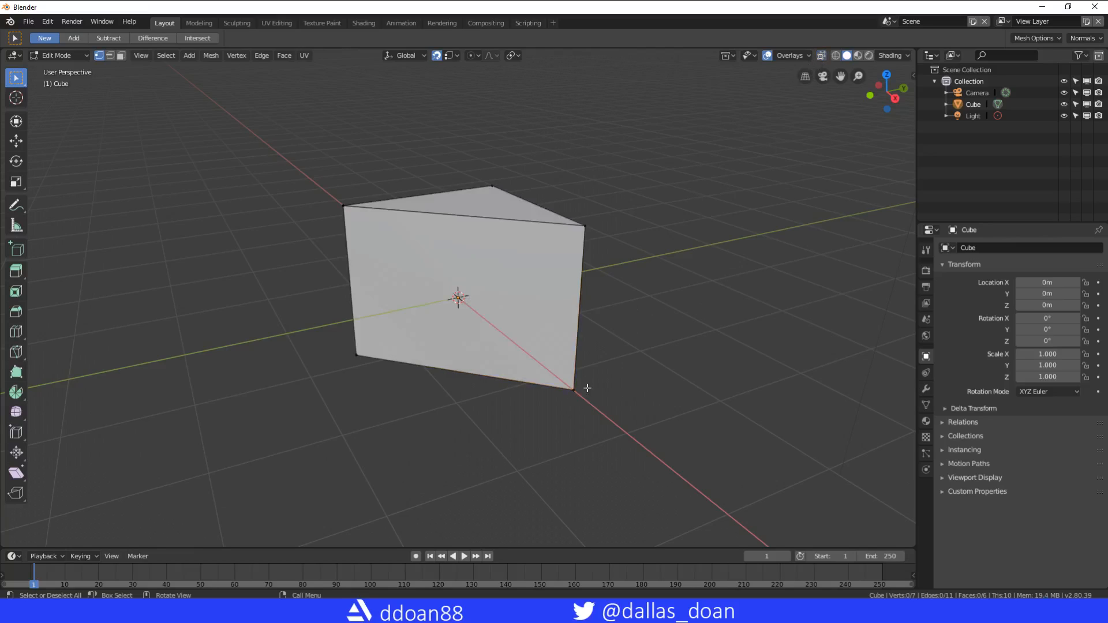
click(572, 388)
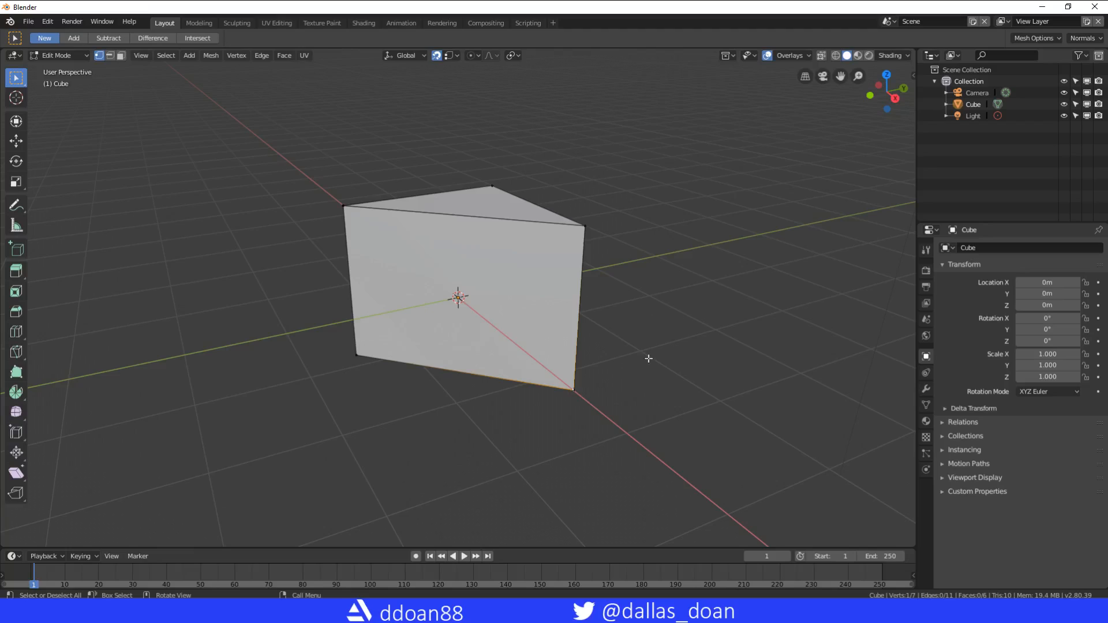
mouse_move(603, 362)
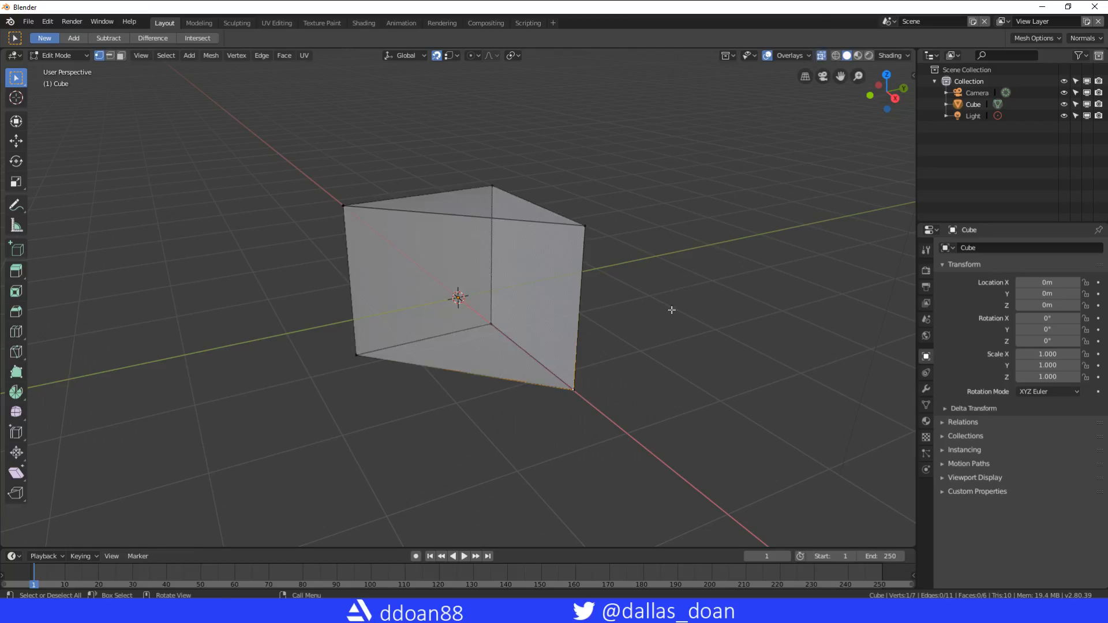
mouse_move(605, 358)
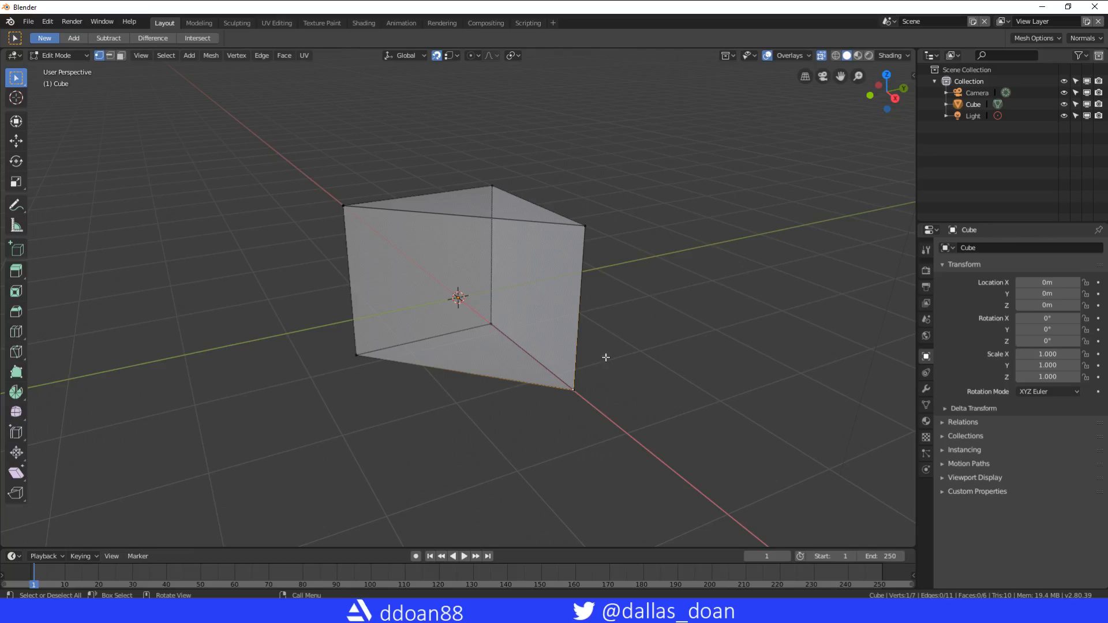
click(572, 388)
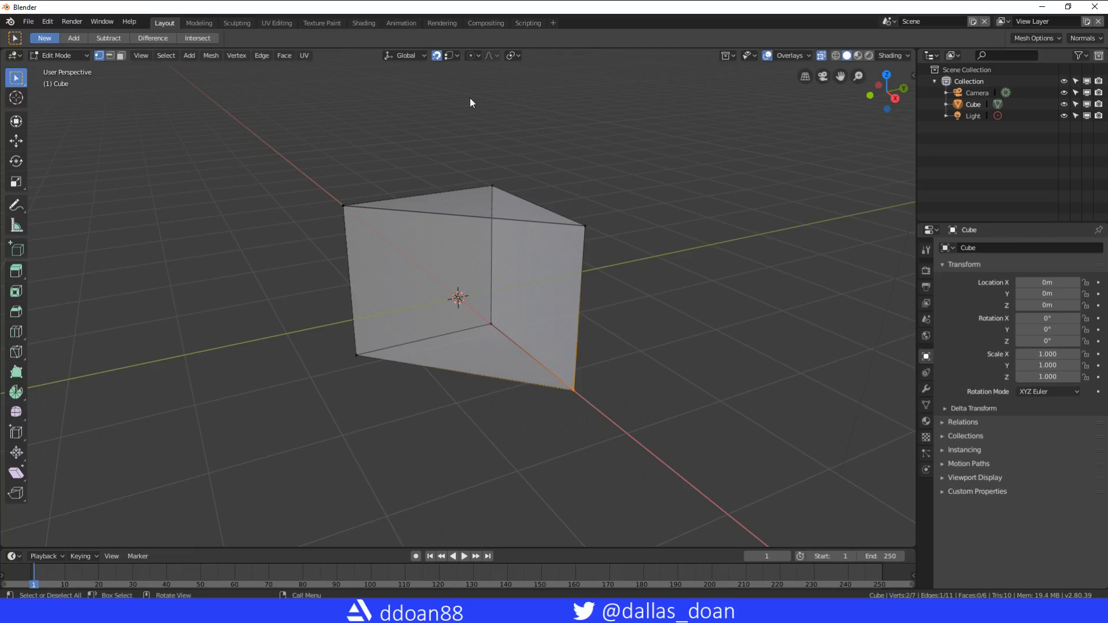
Remove doubles again, merging the last corner to a six-vertex prism, then deselect
click(236, 56)
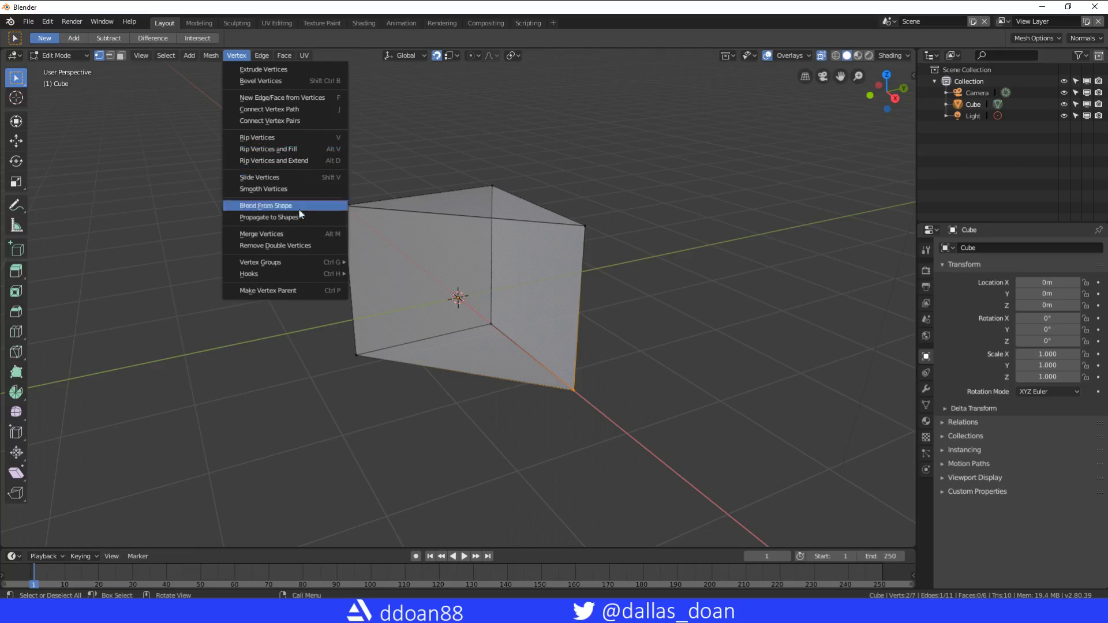
click(275, 244)
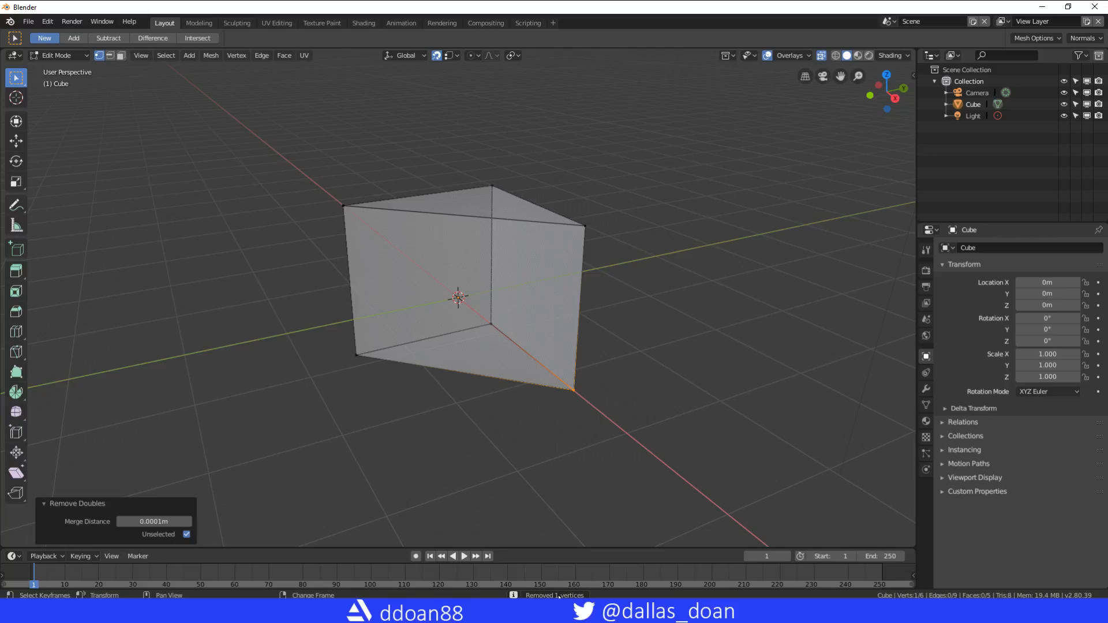
click(187, 535)
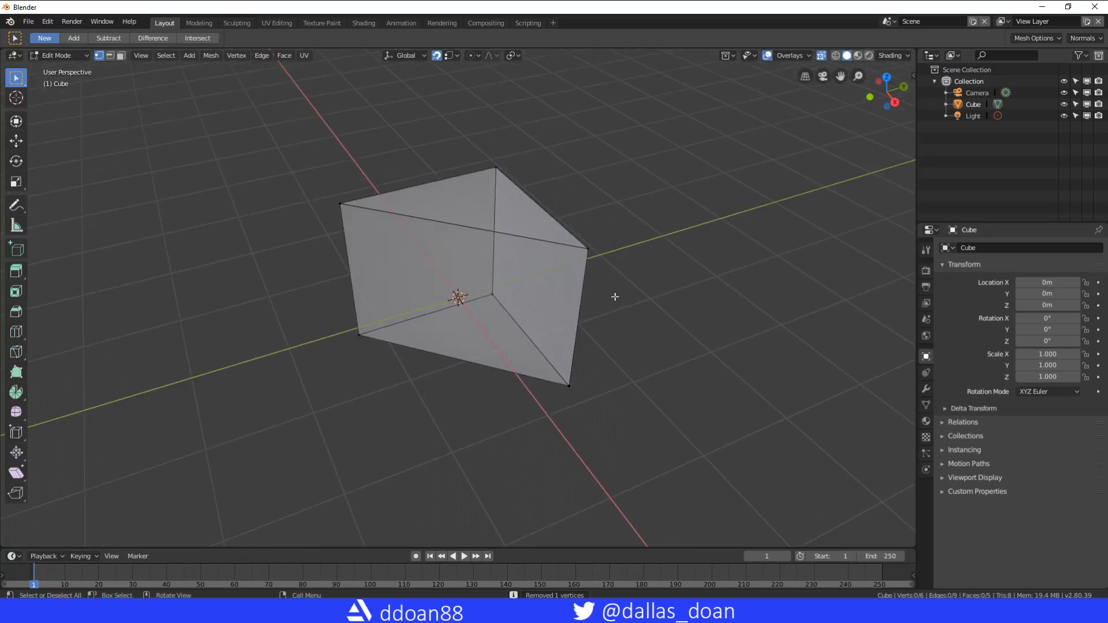
mouse_move(616, 285)
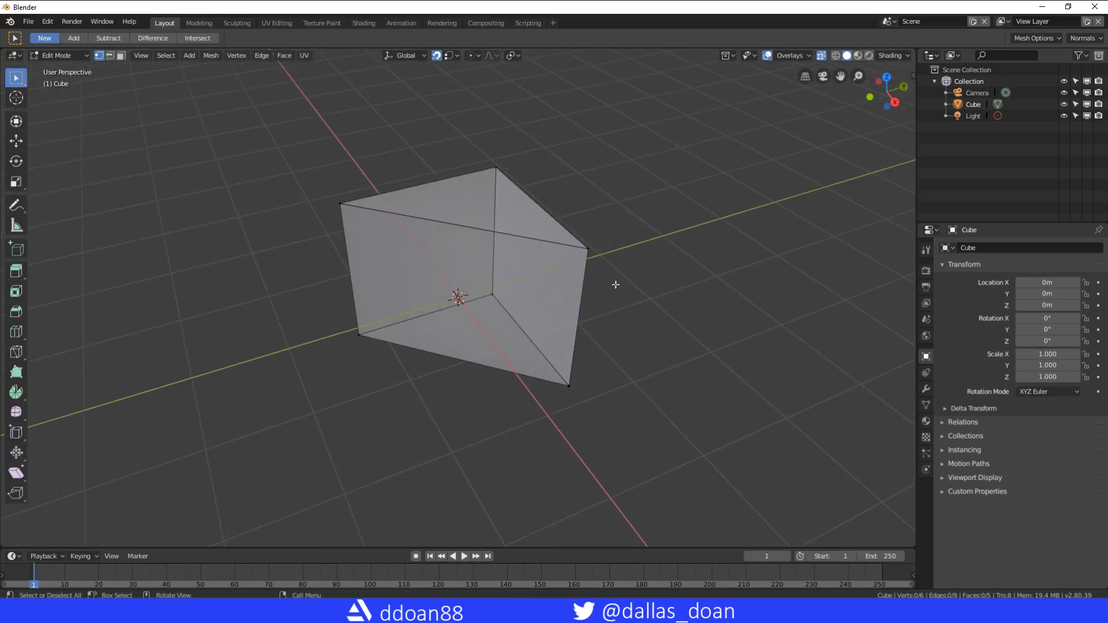